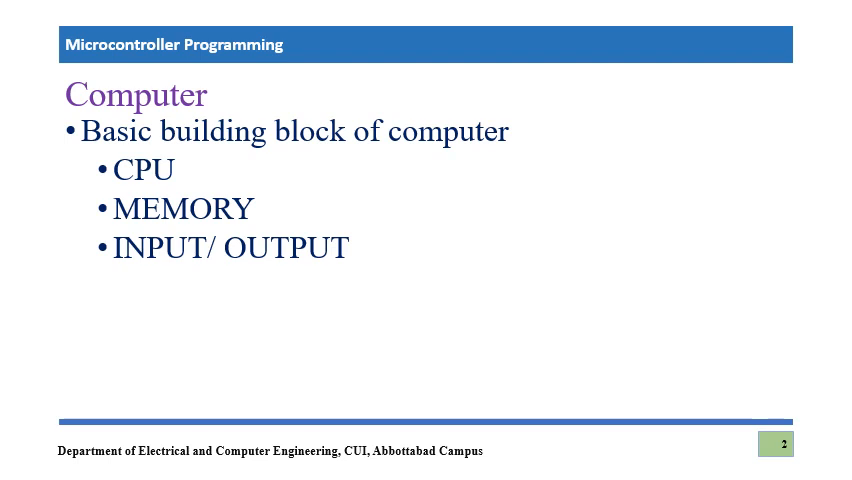
Advance the slideshow to slide 3, Hardware v/s Software.
key("right")
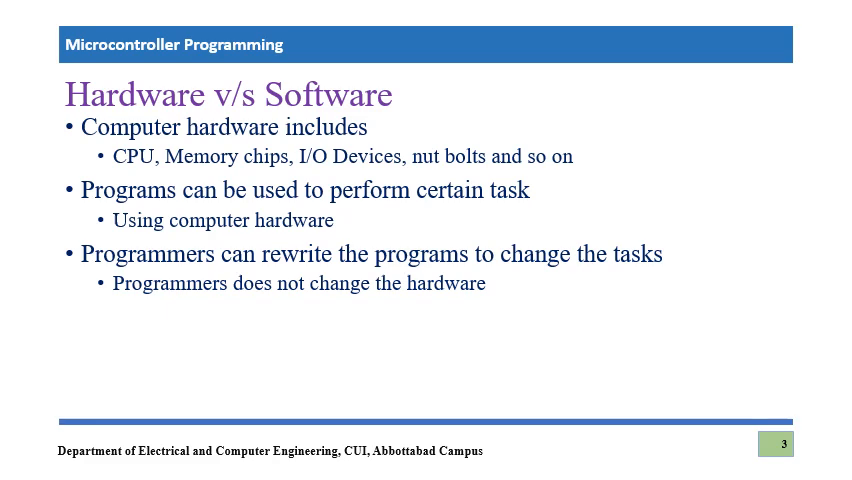
Show slide 4, Microprocessor to Microcontroller, then advance to the Thank you slide.
key("Right")
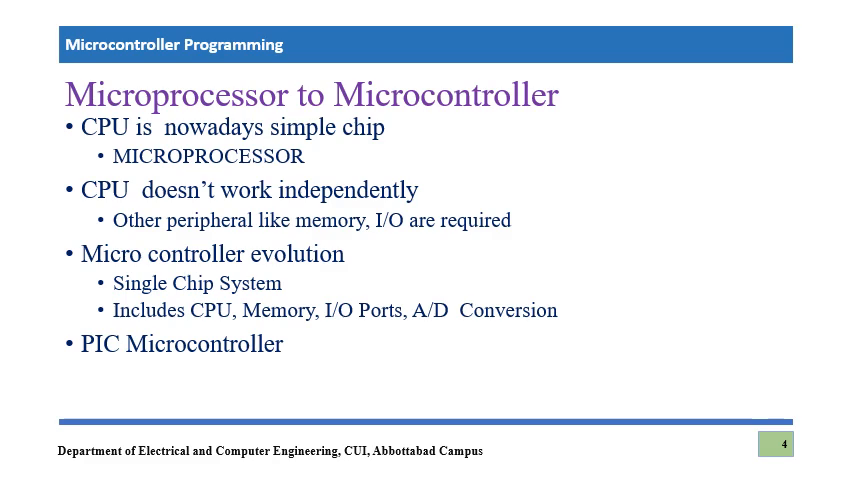
key("right")
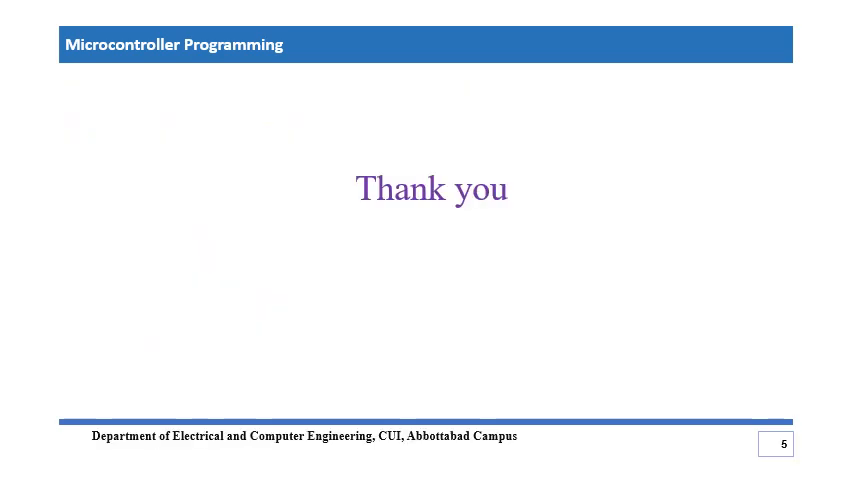